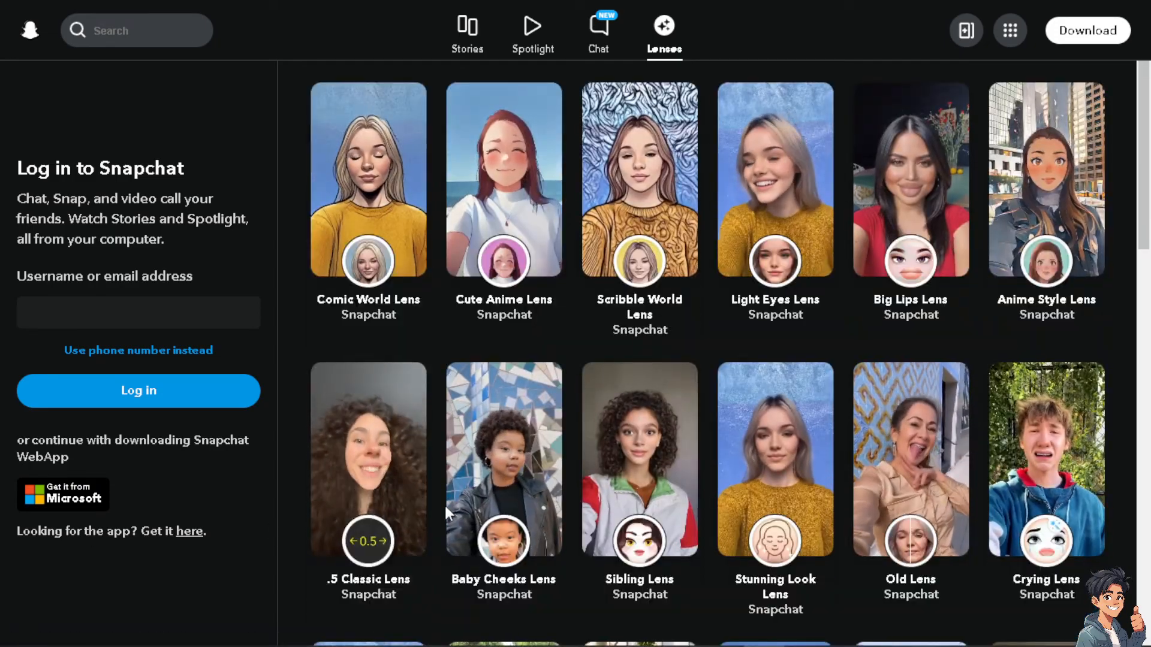
From the Stories feed, follow the 'Get it here' link to the Snapchat download page.
scroll(down, 3)
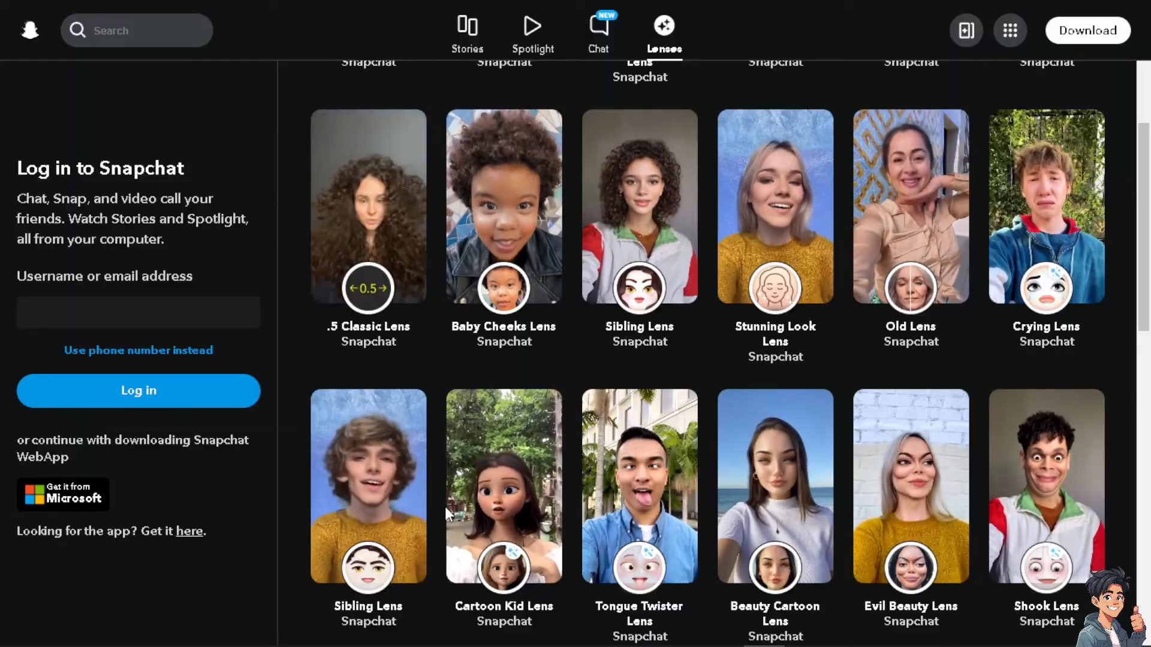
scroll(down, 3)
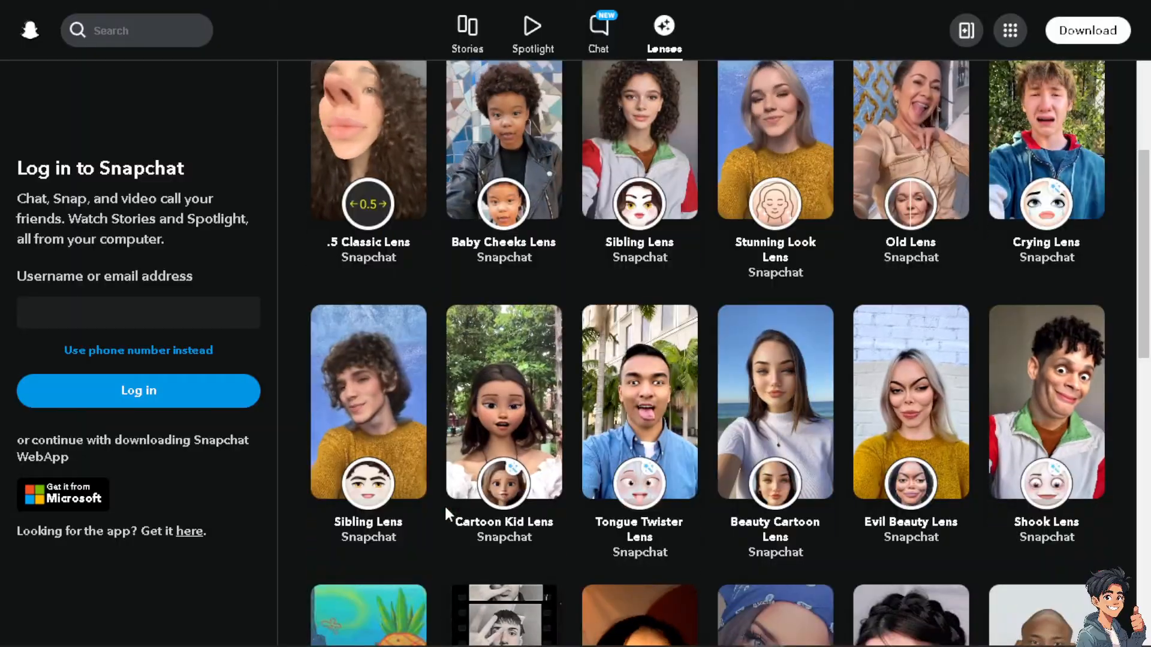
scroll(down, 3)
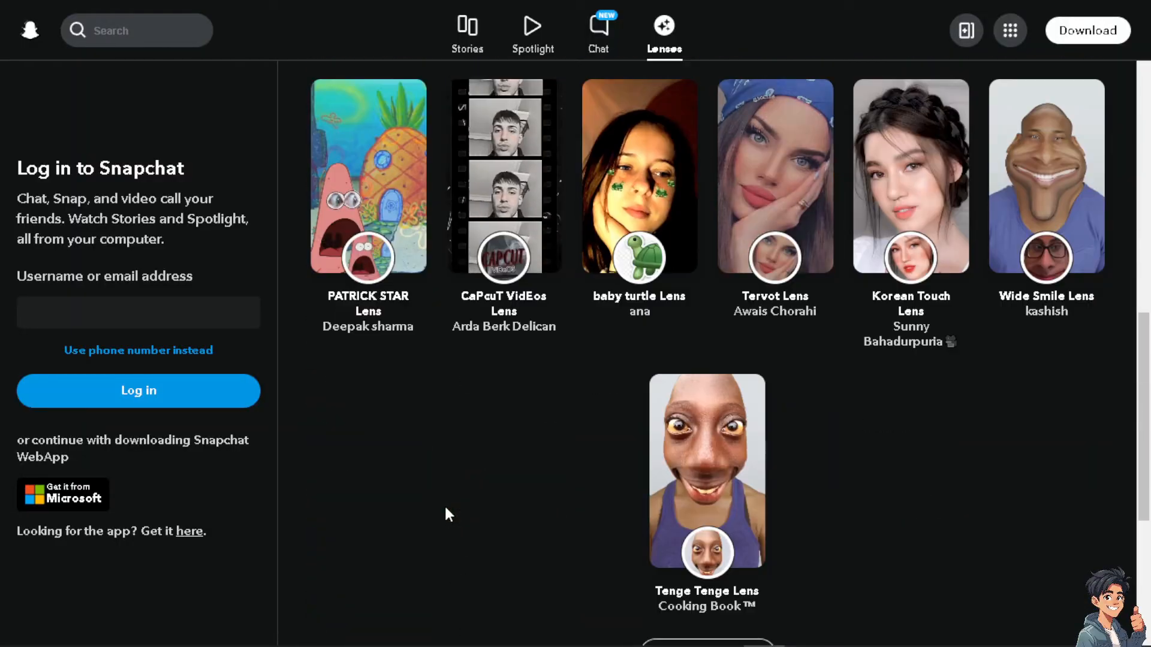
click(466, 26)
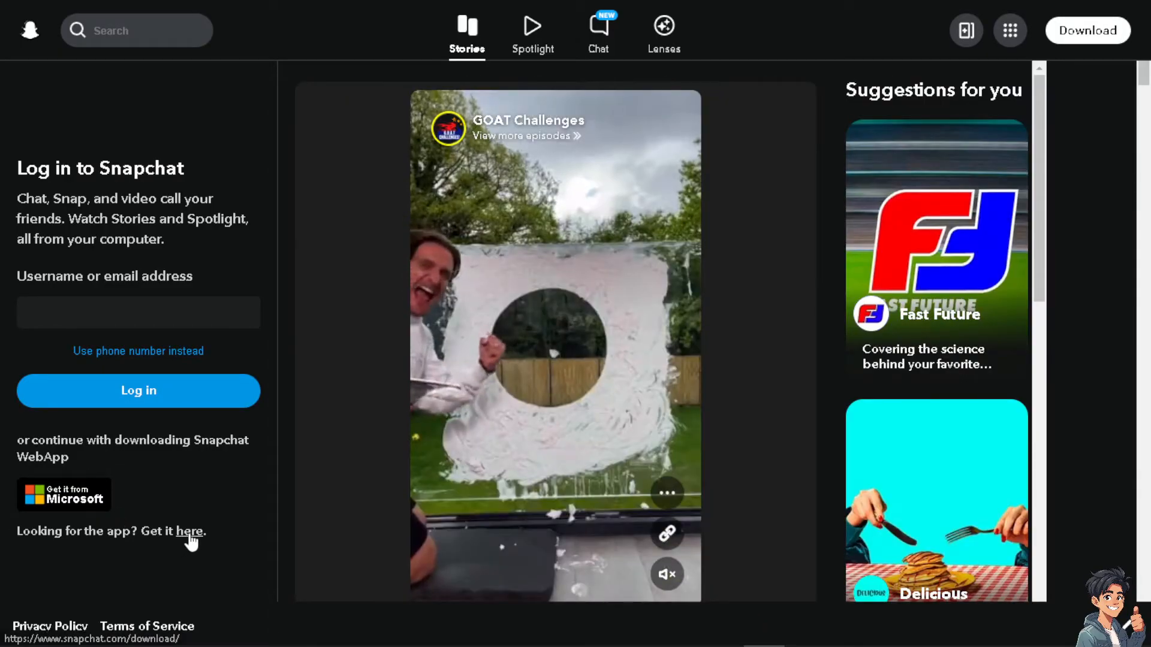
click(139, 351)
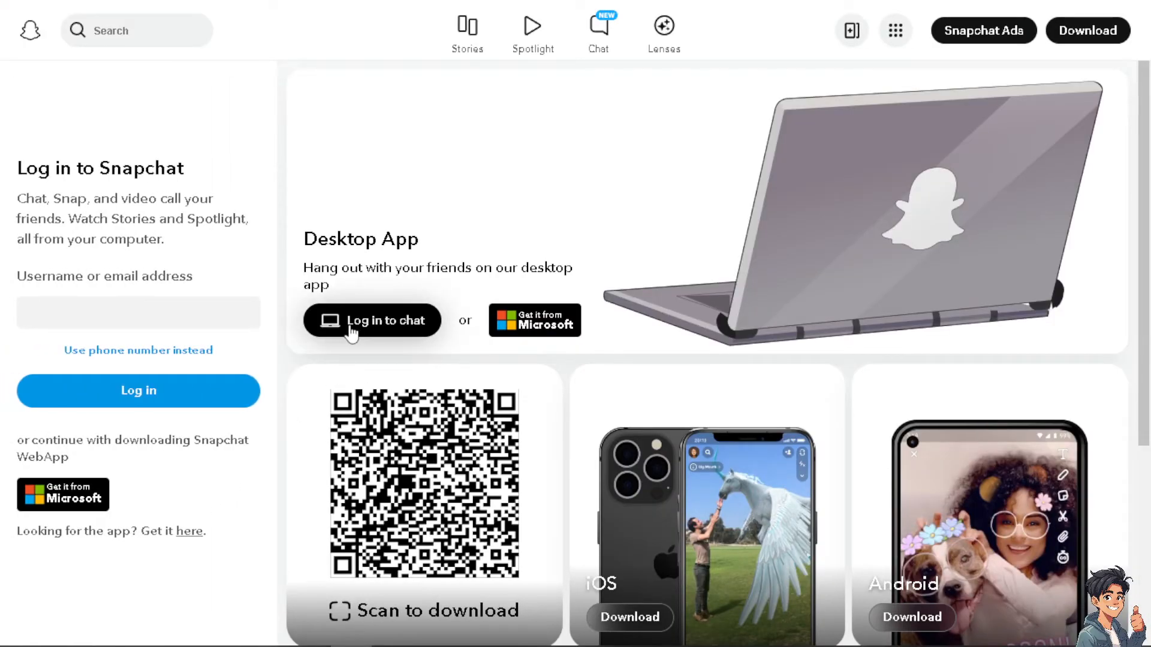
mouse_move(480, 429)
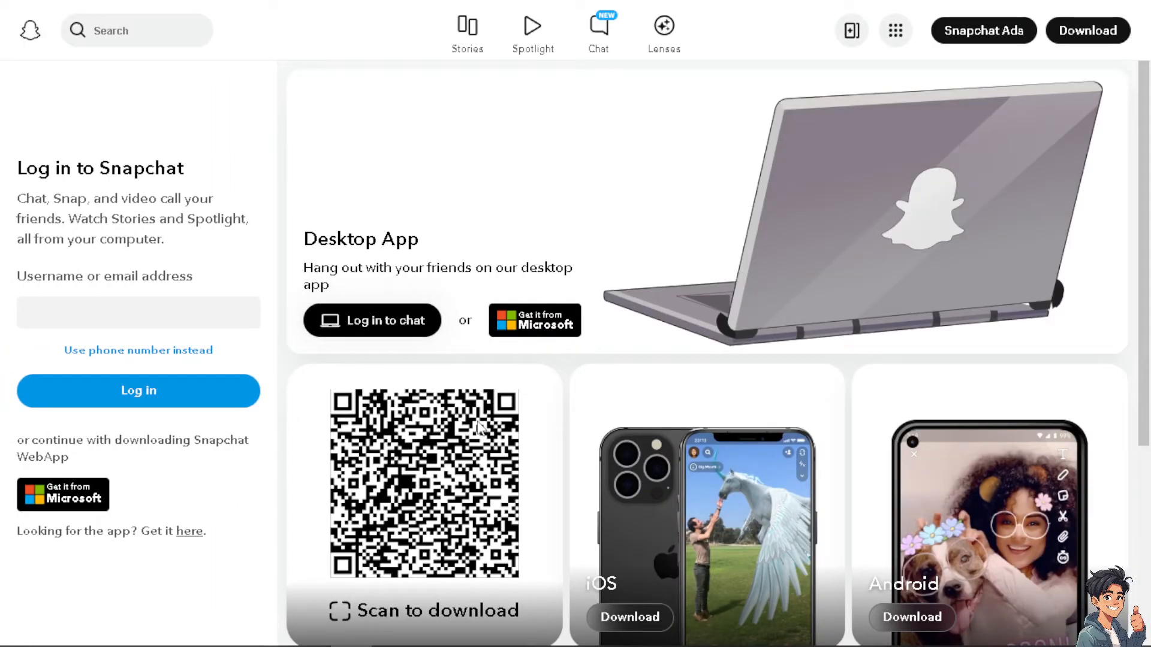
Scroll the download page before heading to the Team Snapchat chat.
scroll(down, 3)
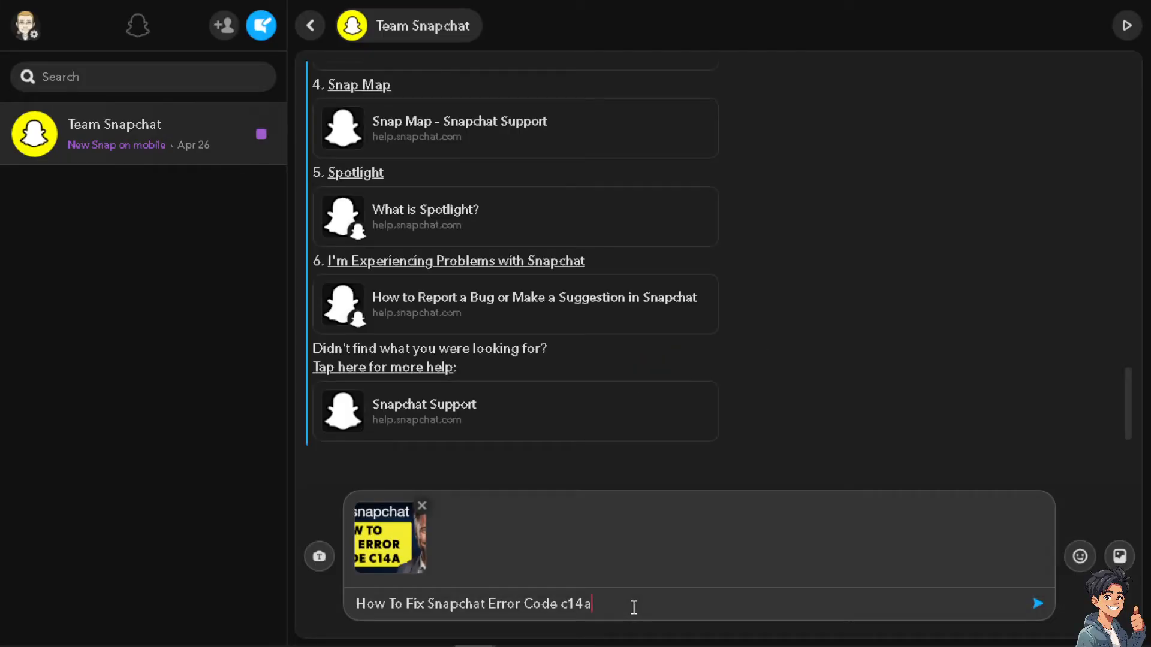
Send the attached error C14A image to Team Snapchat.
click(1036, 603)
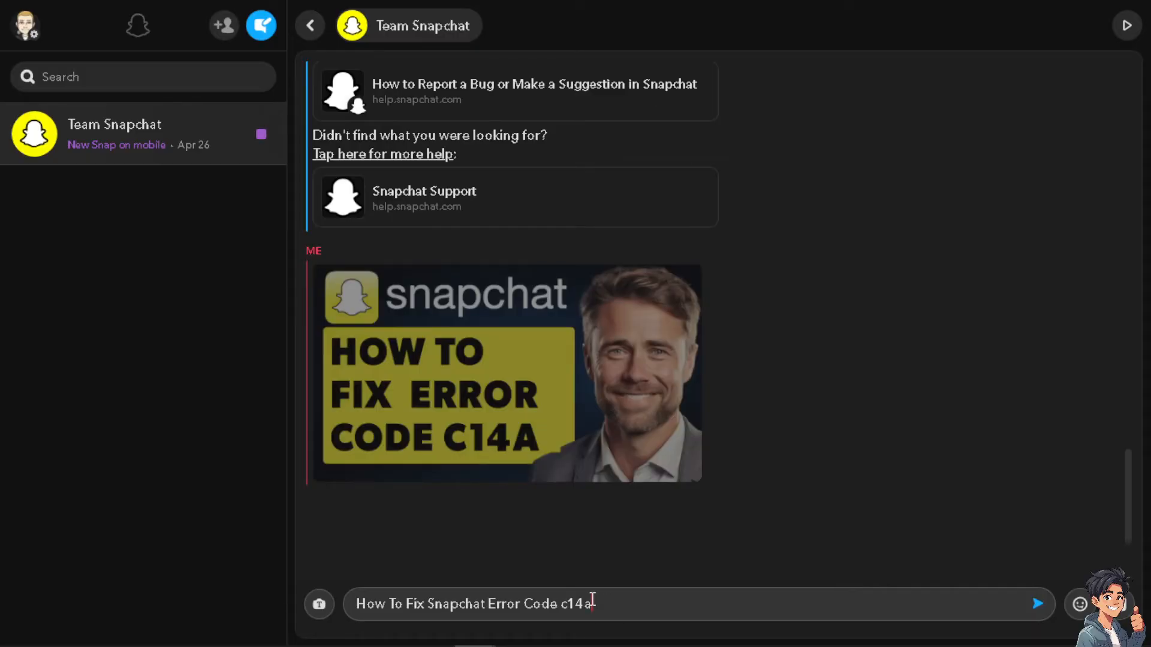
click(1038, 604)
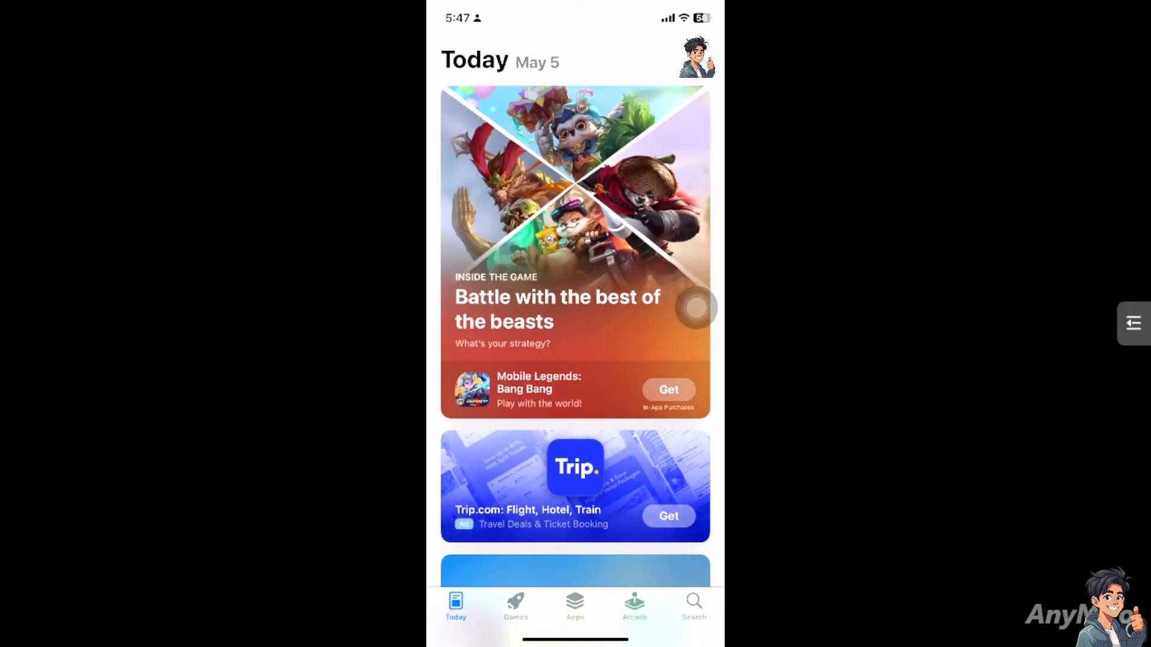
Leave the App Store and bring up the iPhone Settings app.
click(692, 602)
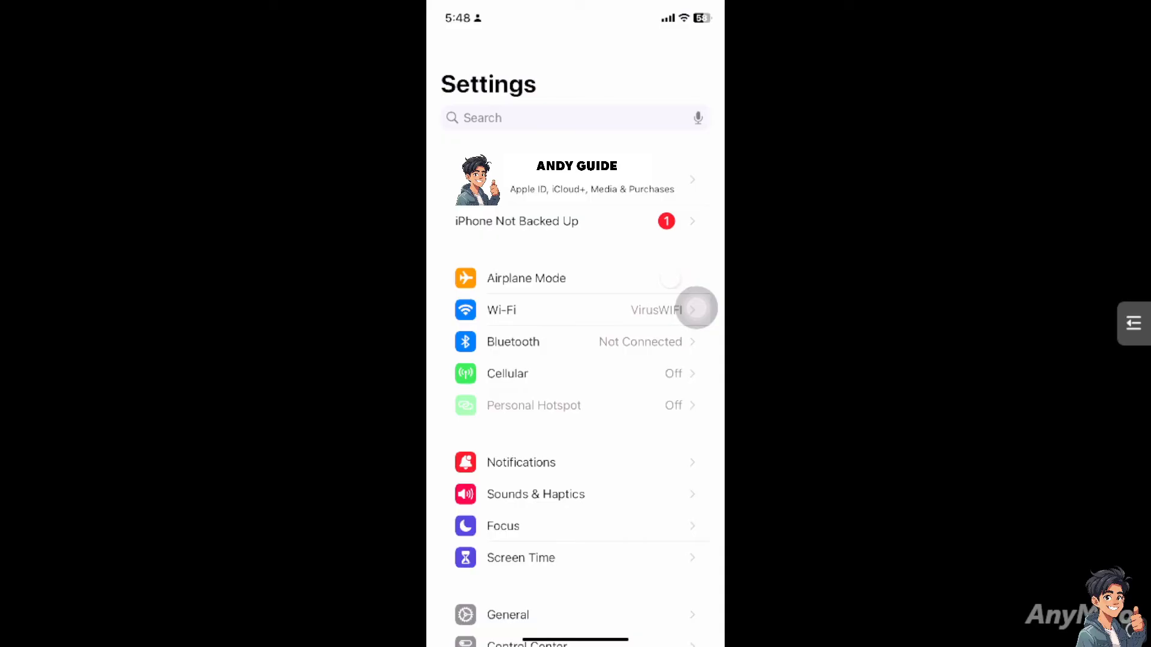
Navigate General > iPhone Storage and select Snapchat's storage entry.
scroll(down, 3)
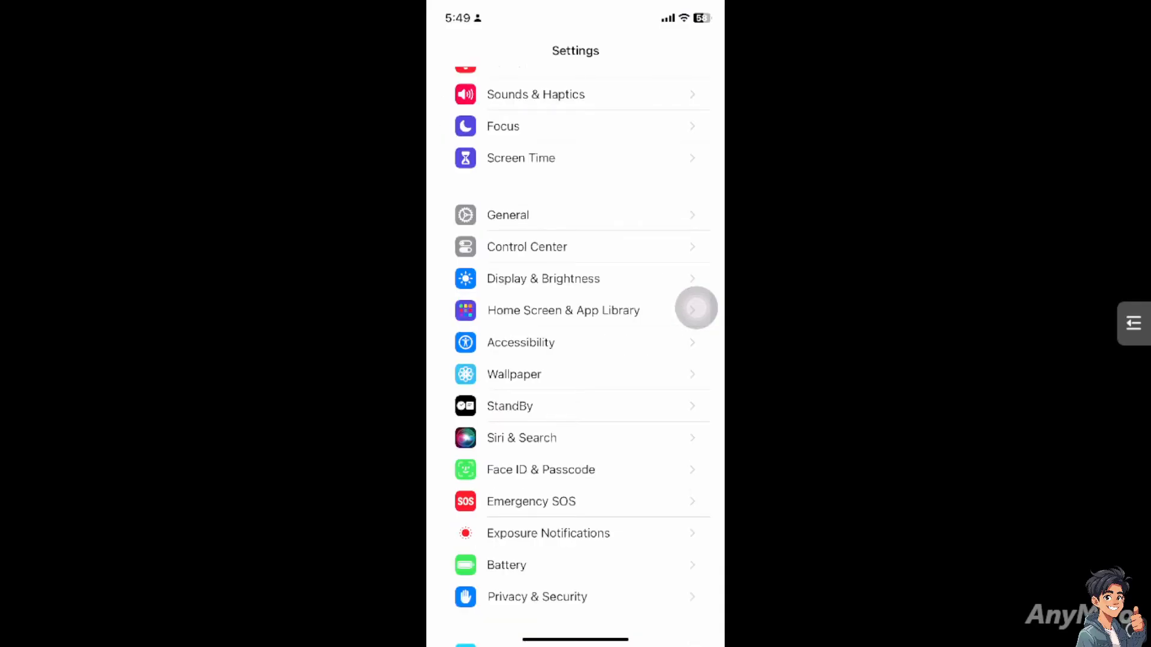
click(508, 214)
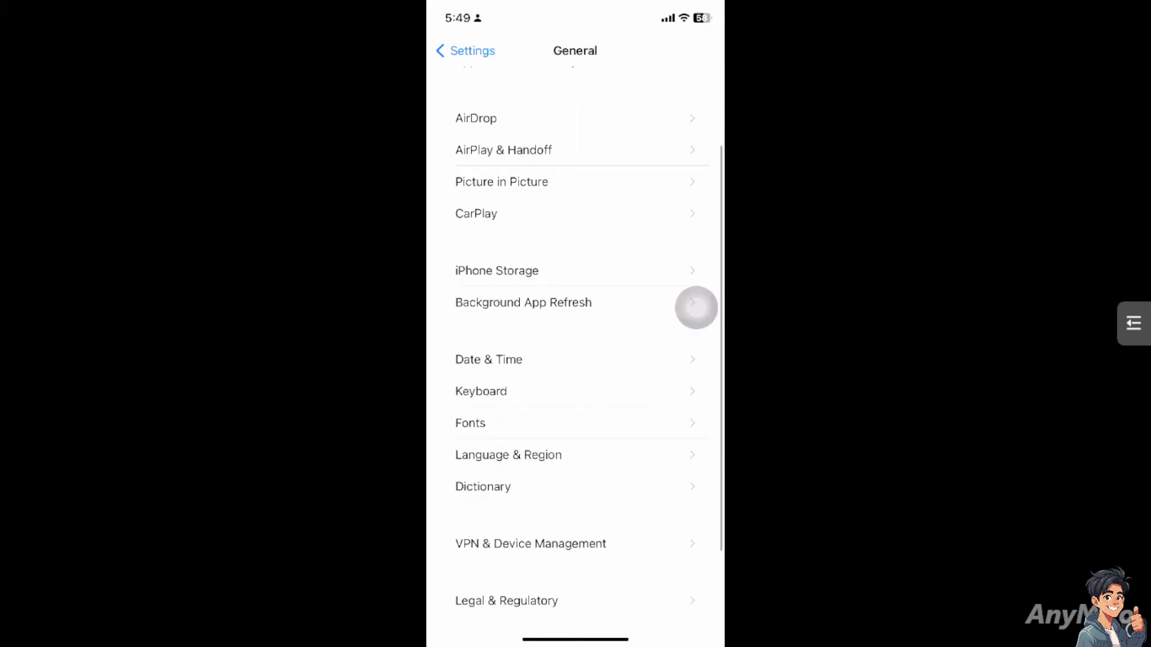
click(496, 271)
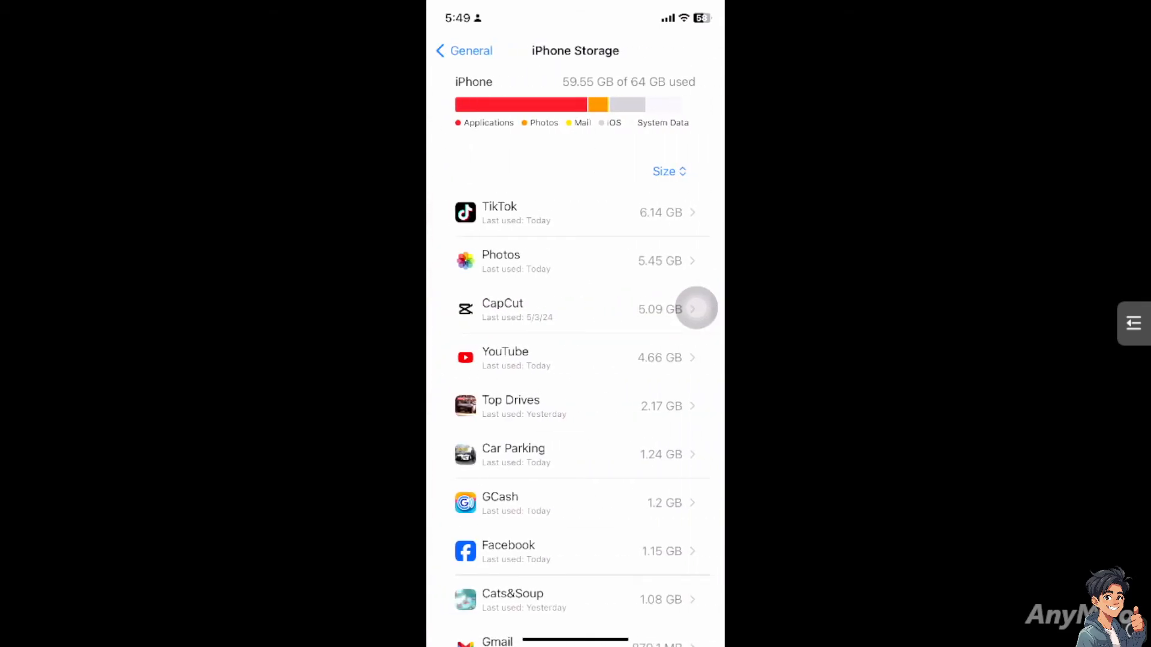
scroll(down, 3)
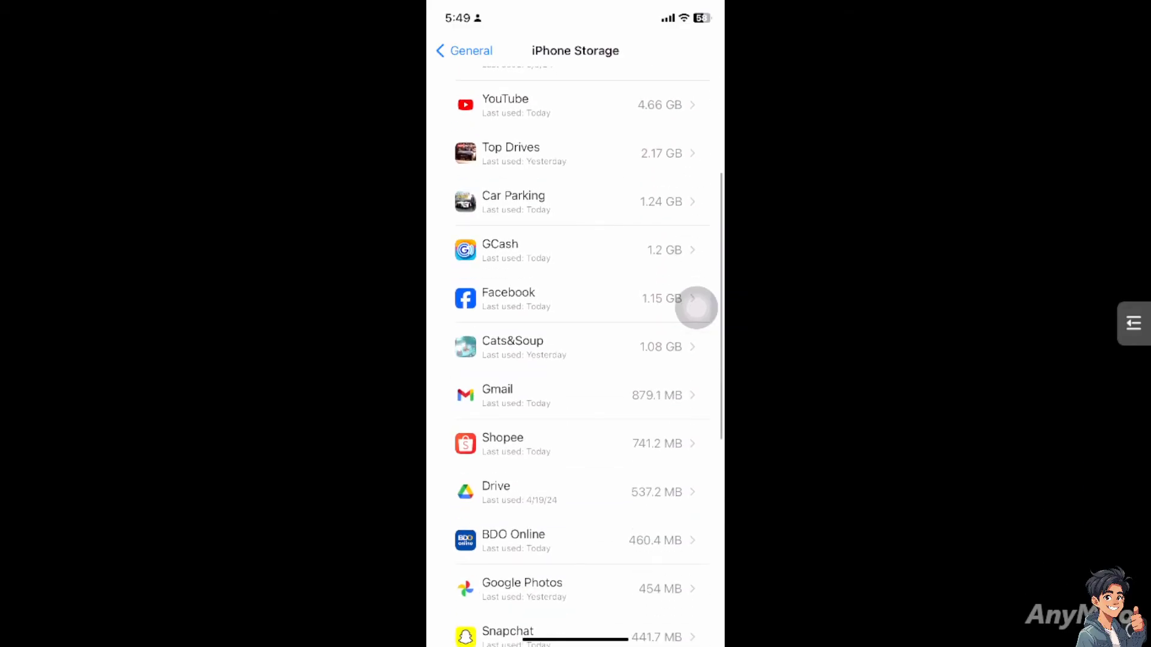
scroll(down, 3)
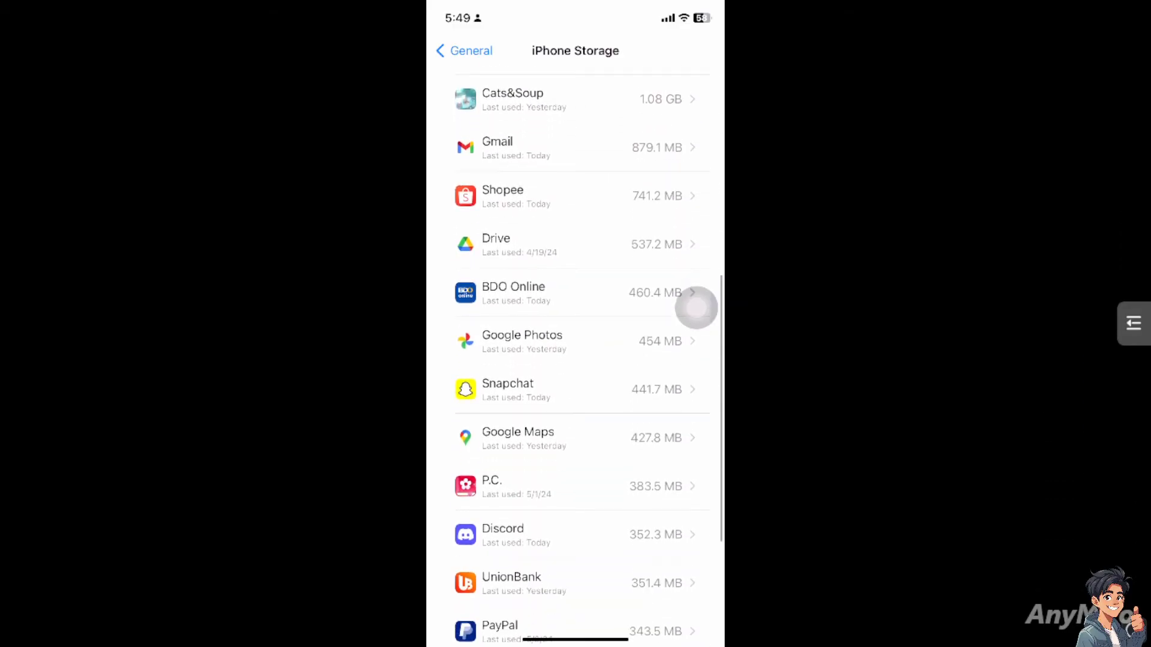
click(537, 390)
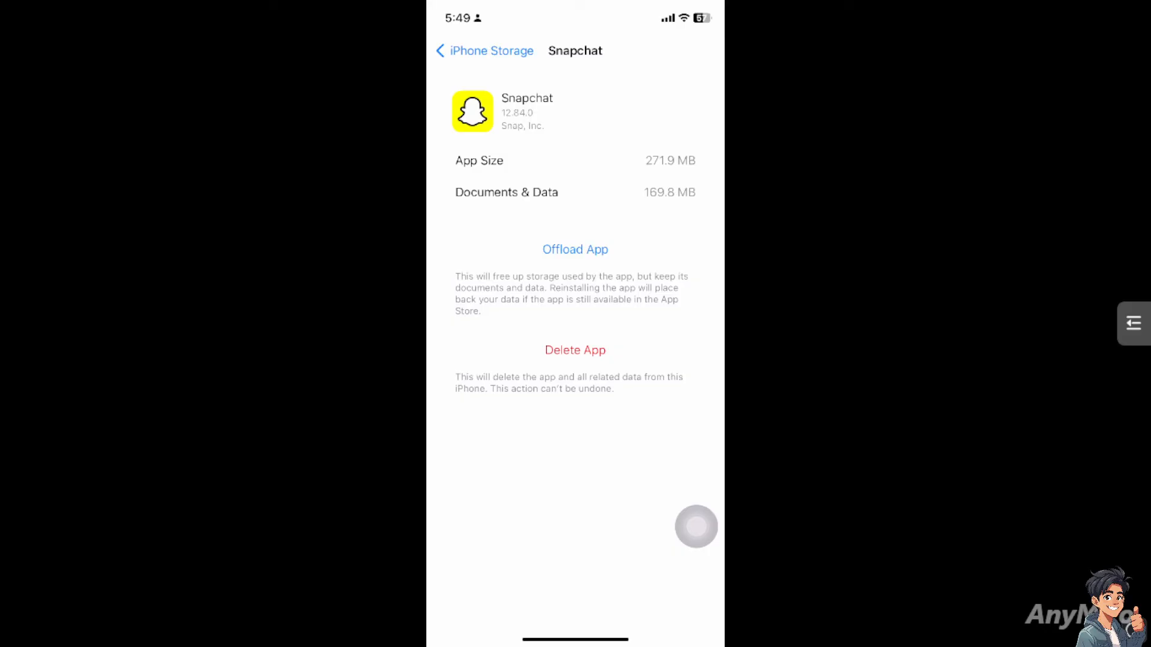
Offload Snapchat keeping its documents and data, then browse the Snapchat Support site.
click(575, 249)
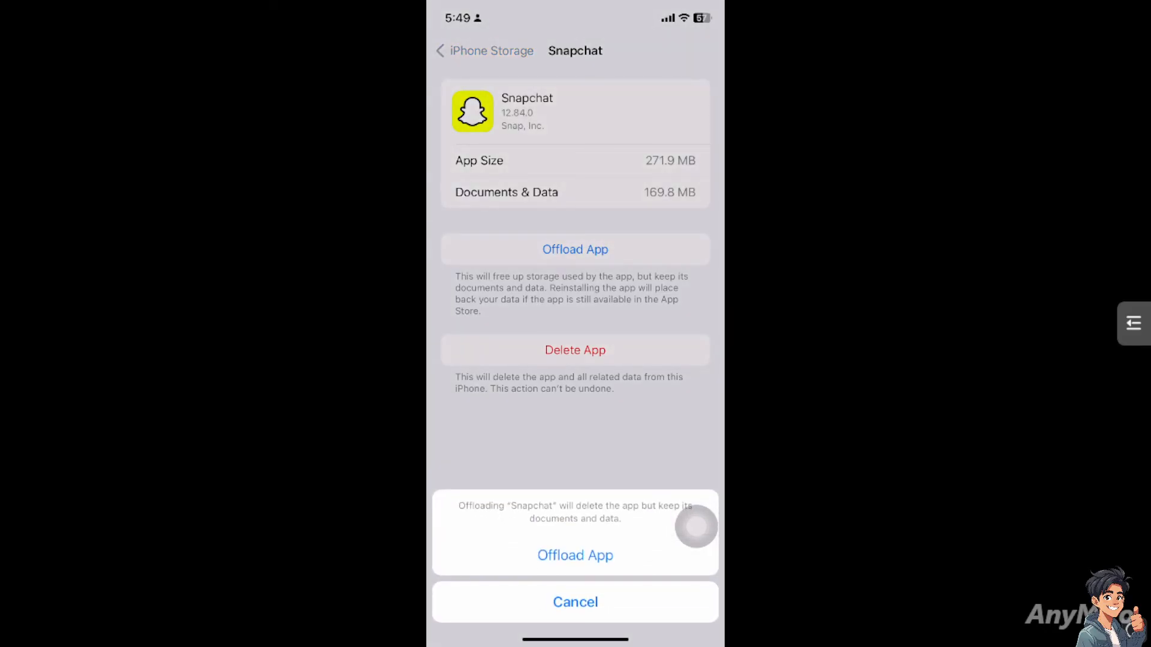
click(575, 555)
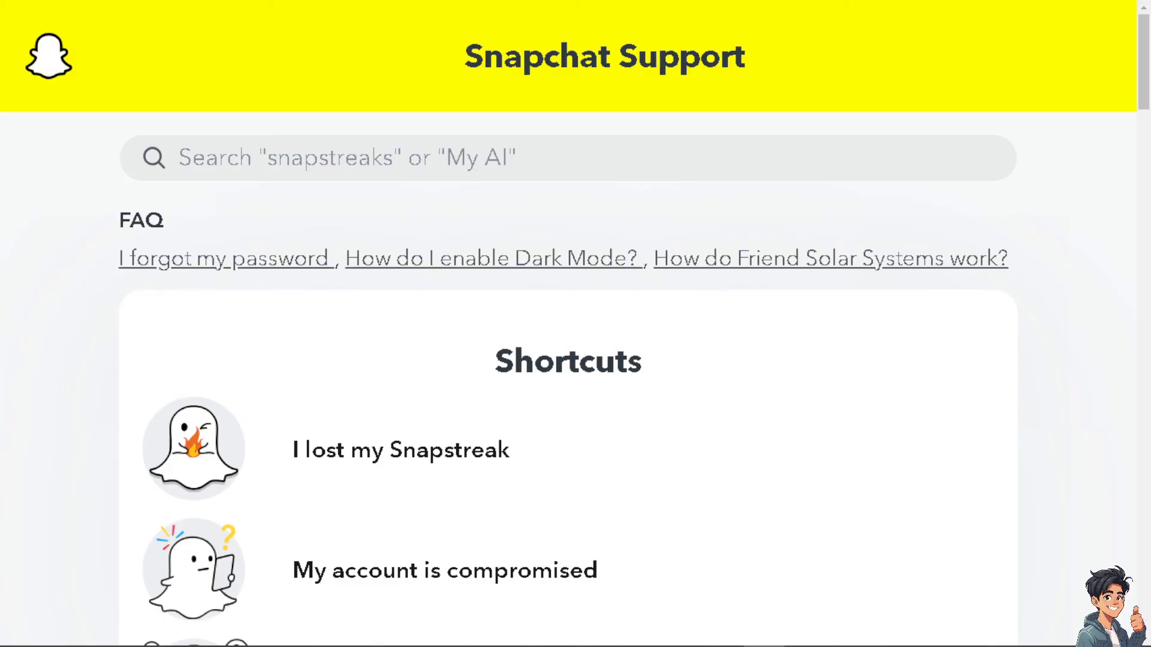
mouse_move(506, 315)
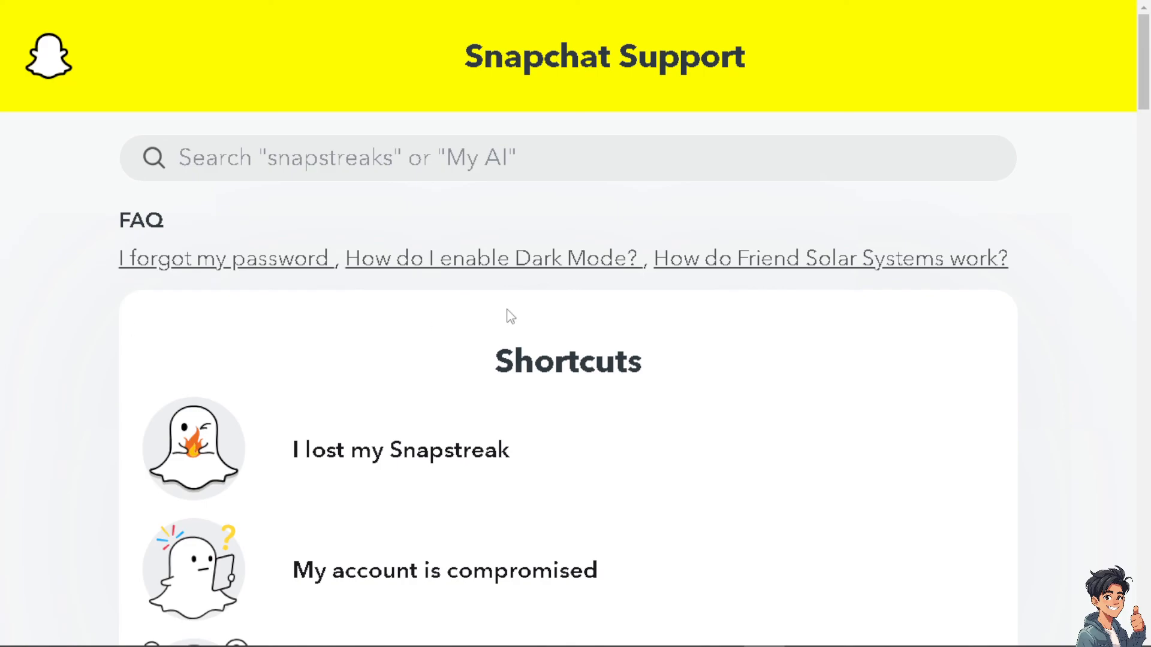
scroll(down, 3)
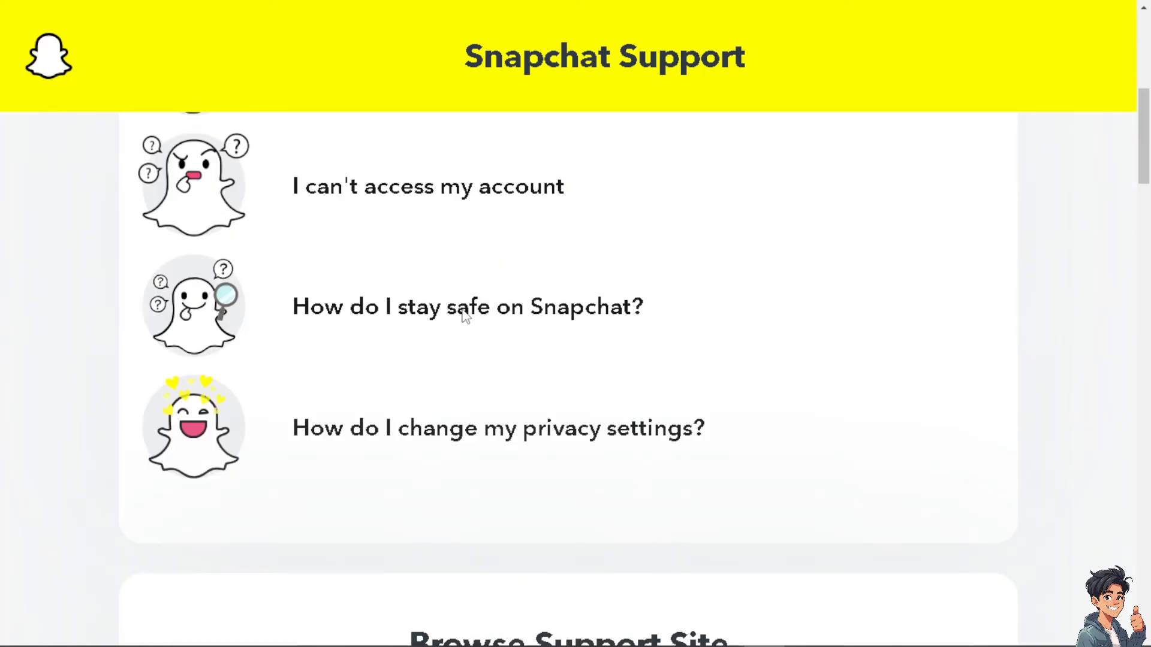